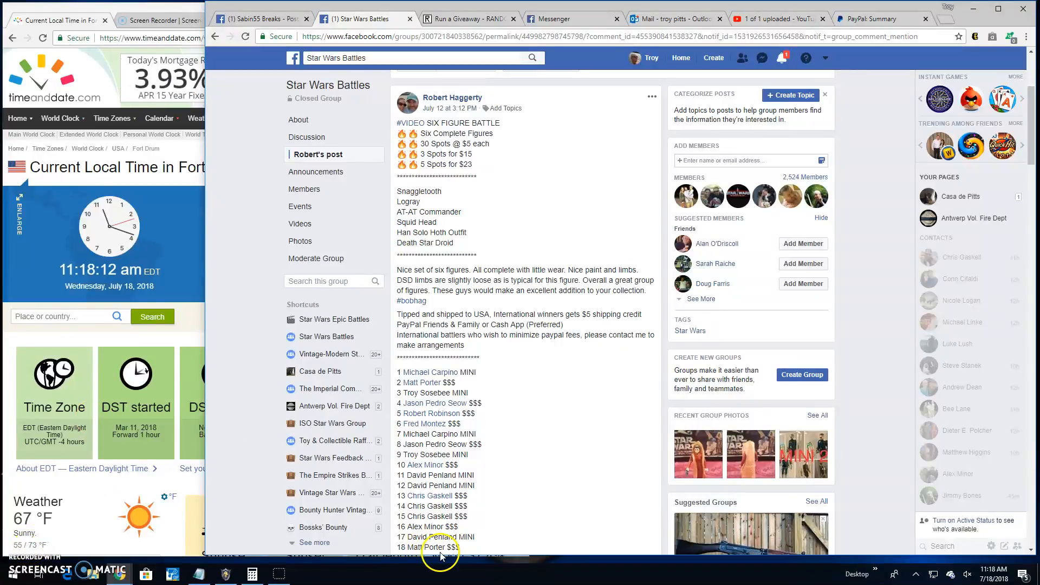
mouse_move(529, 256)
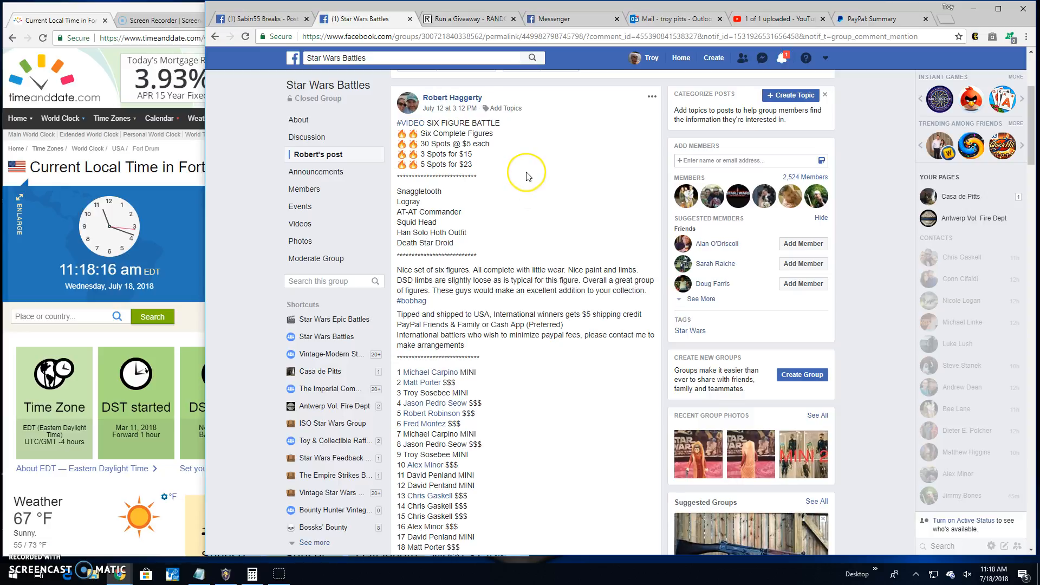
Scroll through the 30-spot list, view the six-figure photo, then close it.
scroll("down", 3)
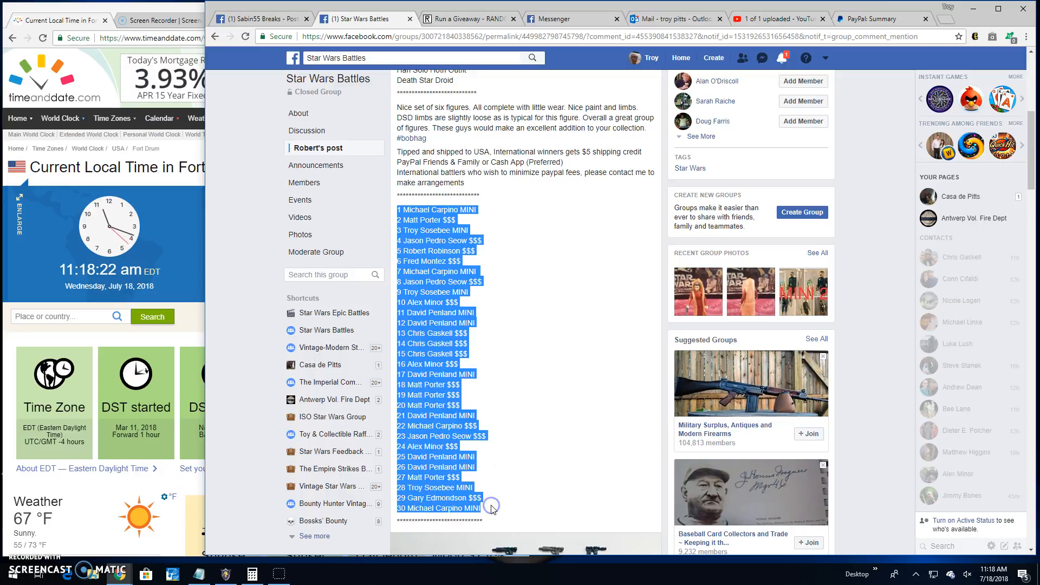
scroll("down", 3)
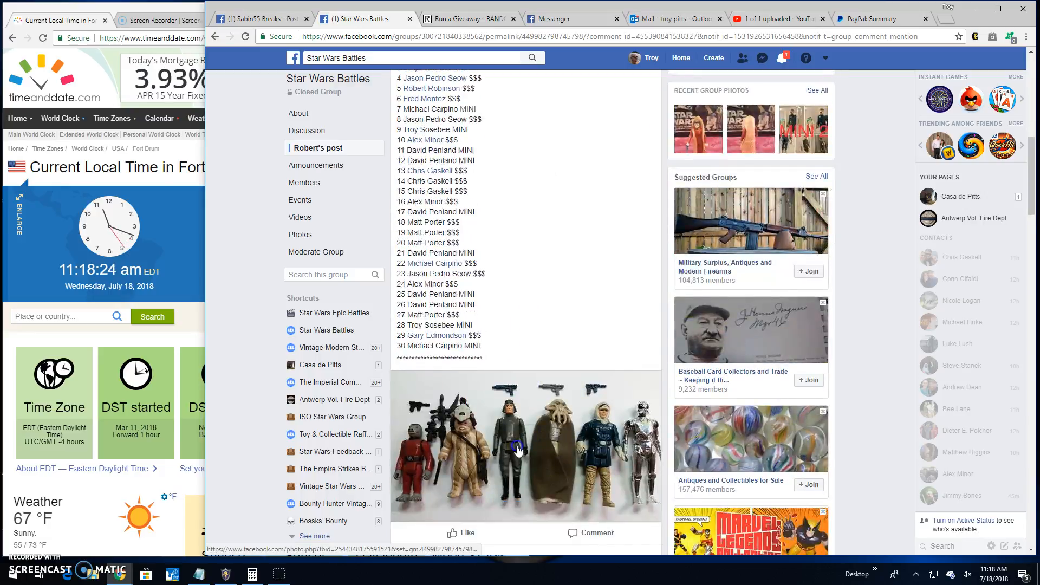
left_click(520, 444)
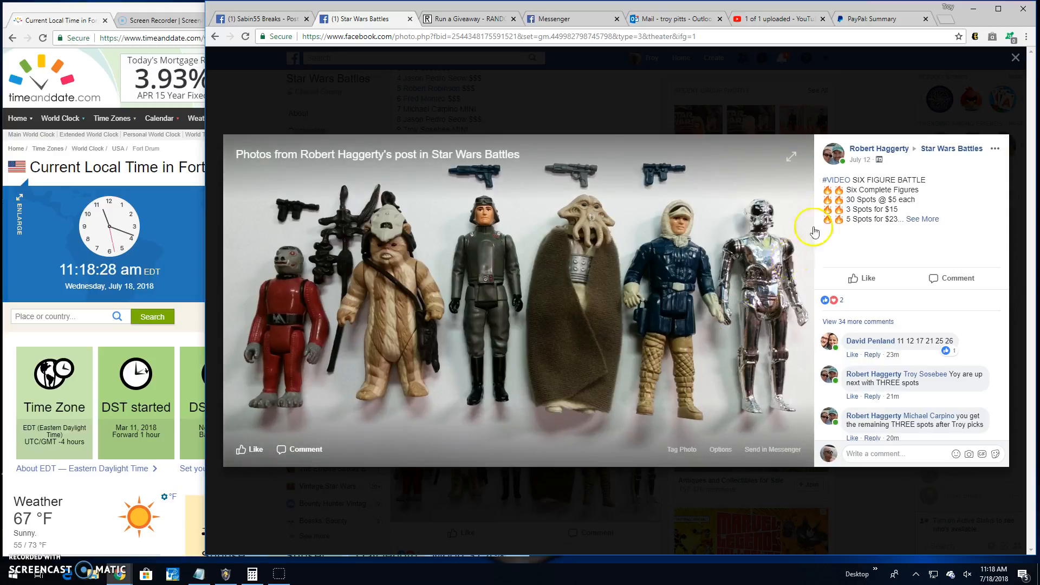
left_click(1014, 57)
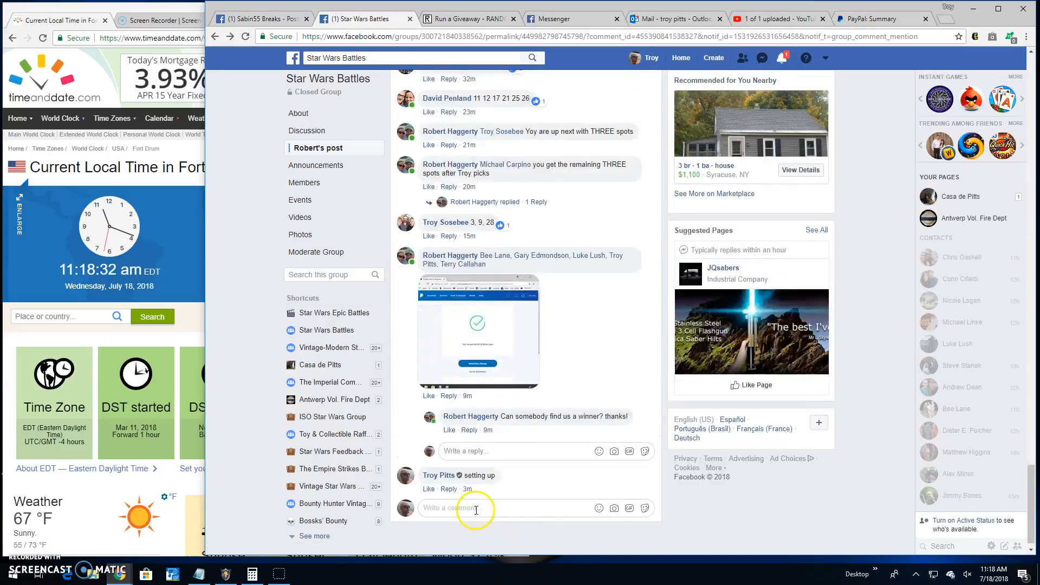
Comment "Live! 1118 am" on the Star Wars Battles post.
type("Live!")
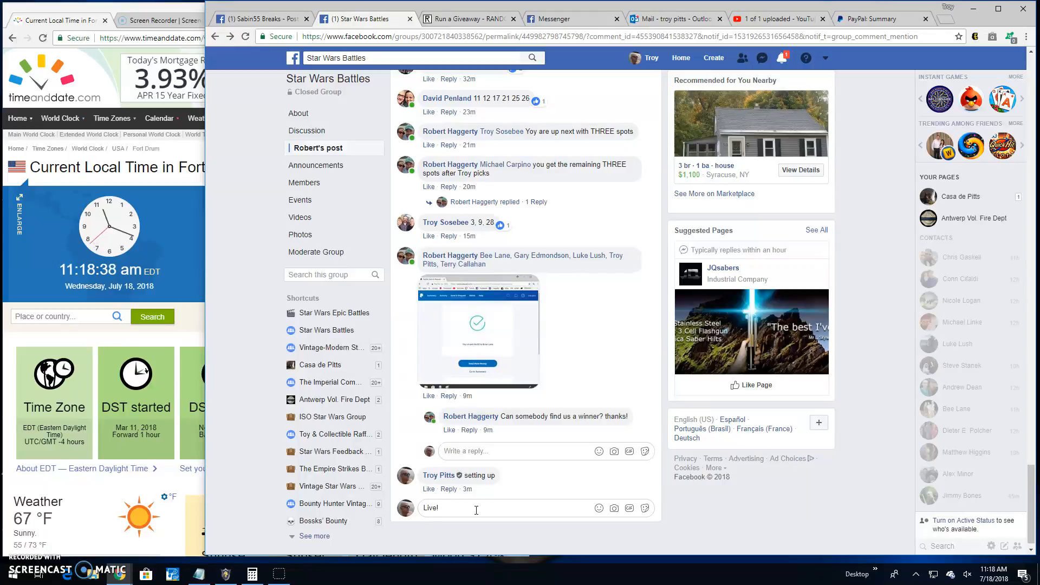
type("1118")
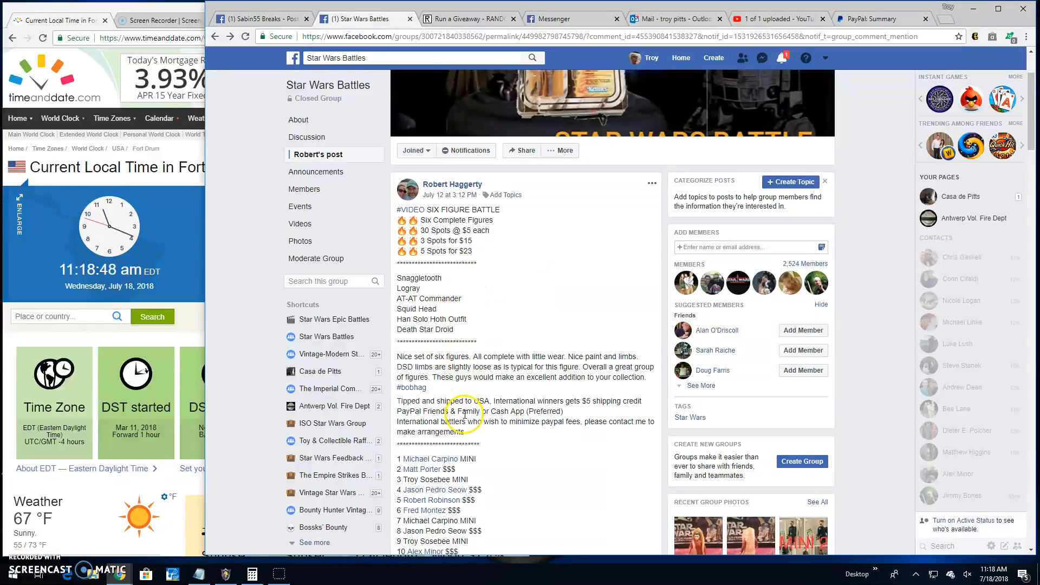
Scroll through the post's 30-spot list before moving to RANDOM.ORG.
scroll("down", 3)
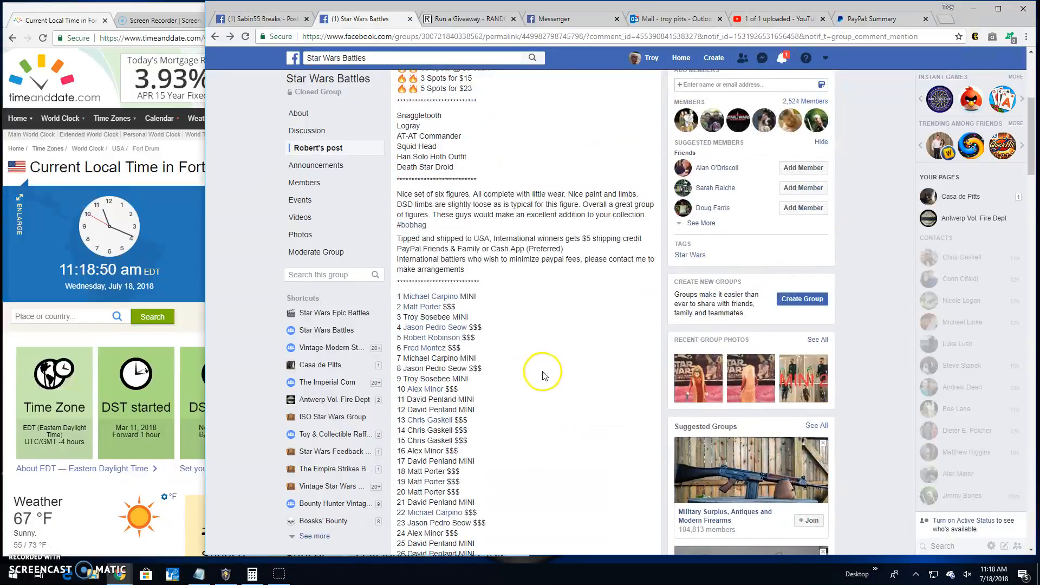
scroll("down", 3)
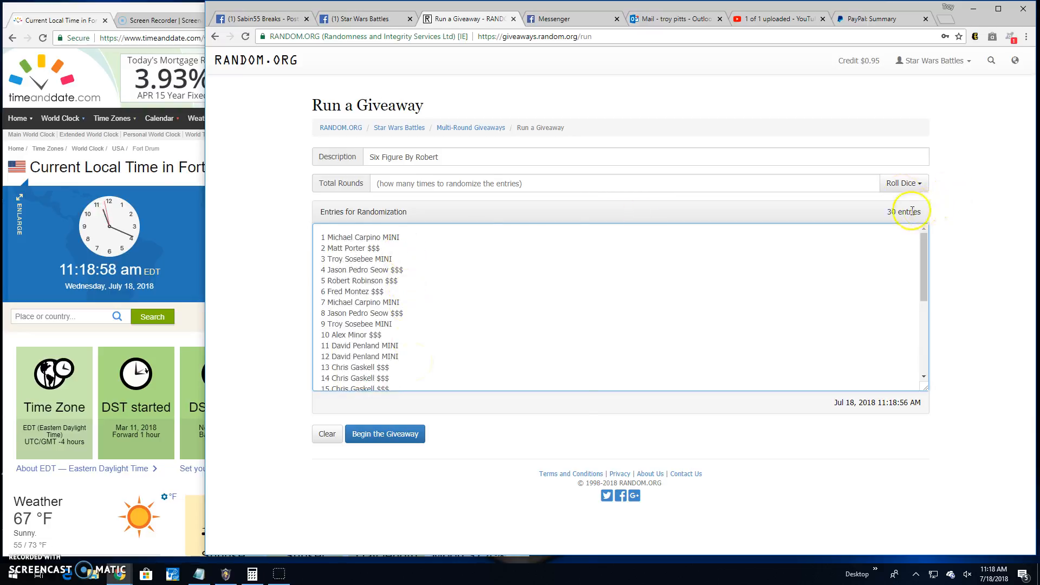
Set the giveaway to 5 rounds, run rounds one to three, then return to Facebook.
left_click(902, 183)
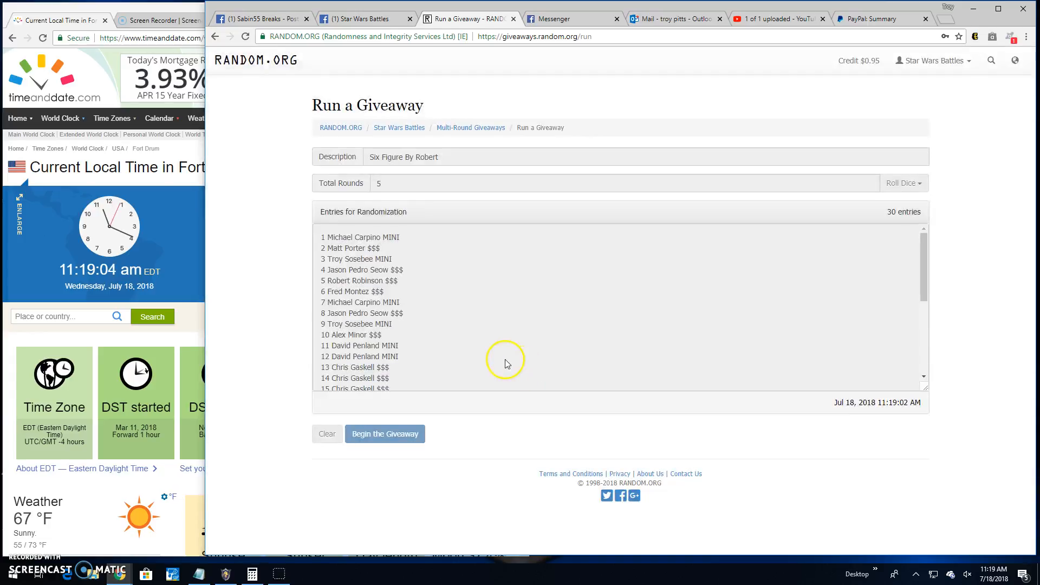
left_click(384, 434)
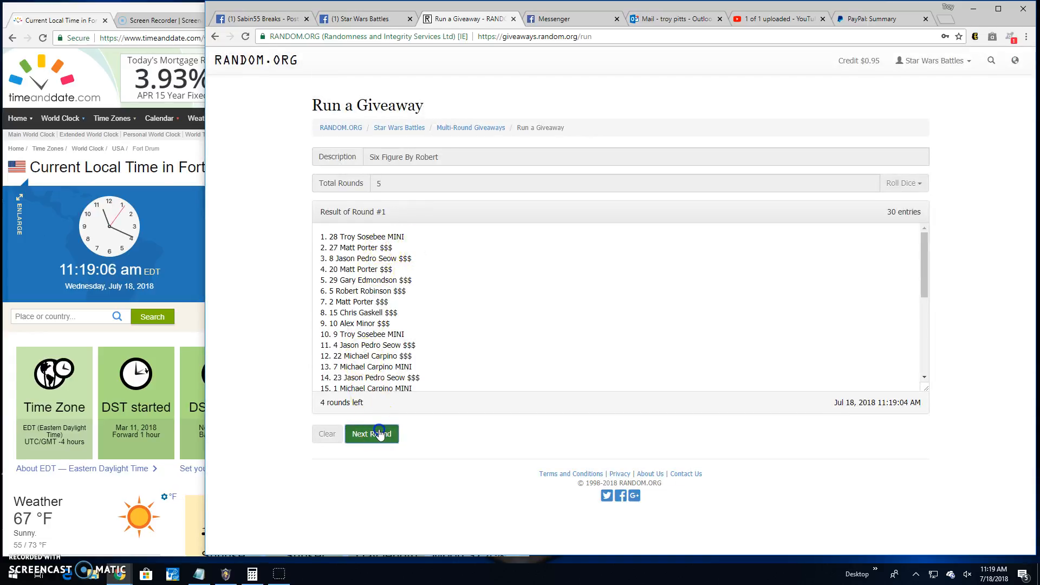
left_click(372, 433)
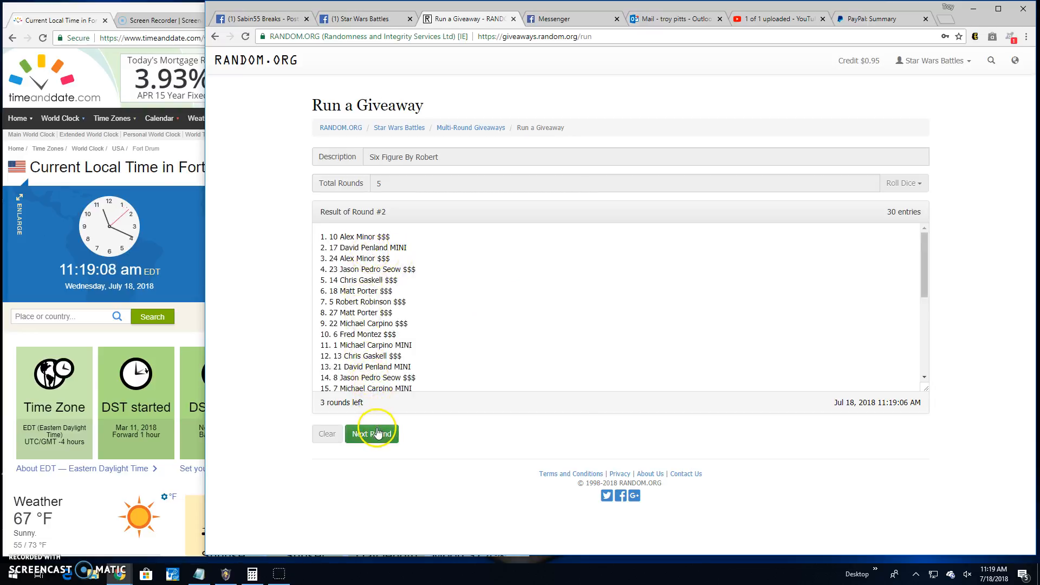
left_click(371, 433)
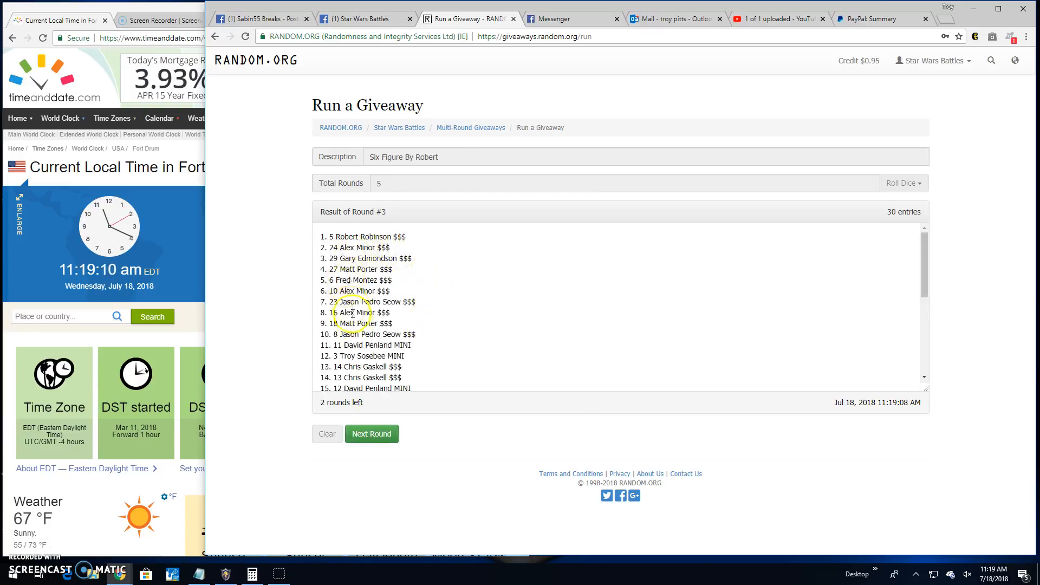
left_click(372, 433)
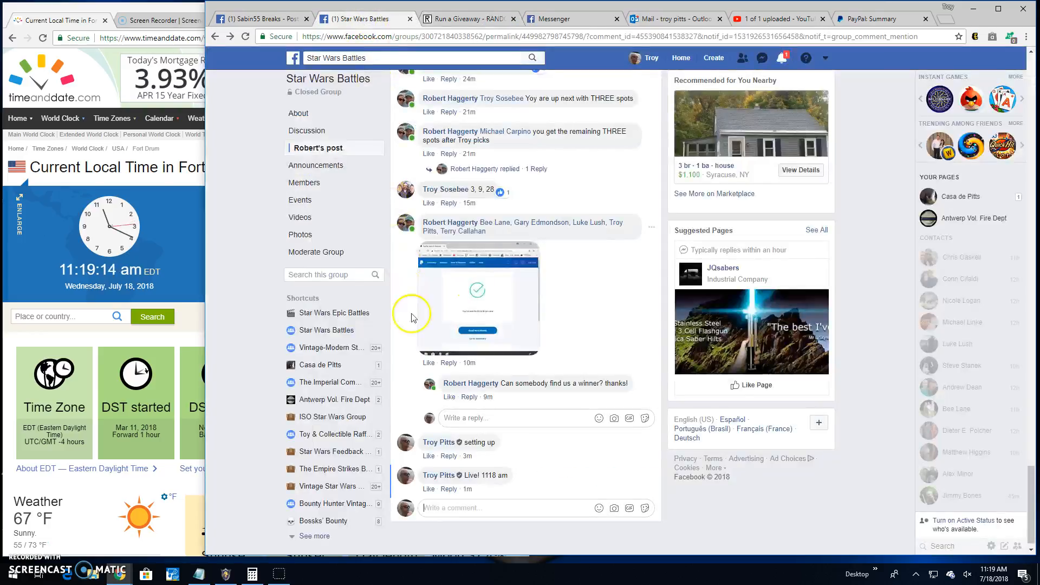
type("Fi")
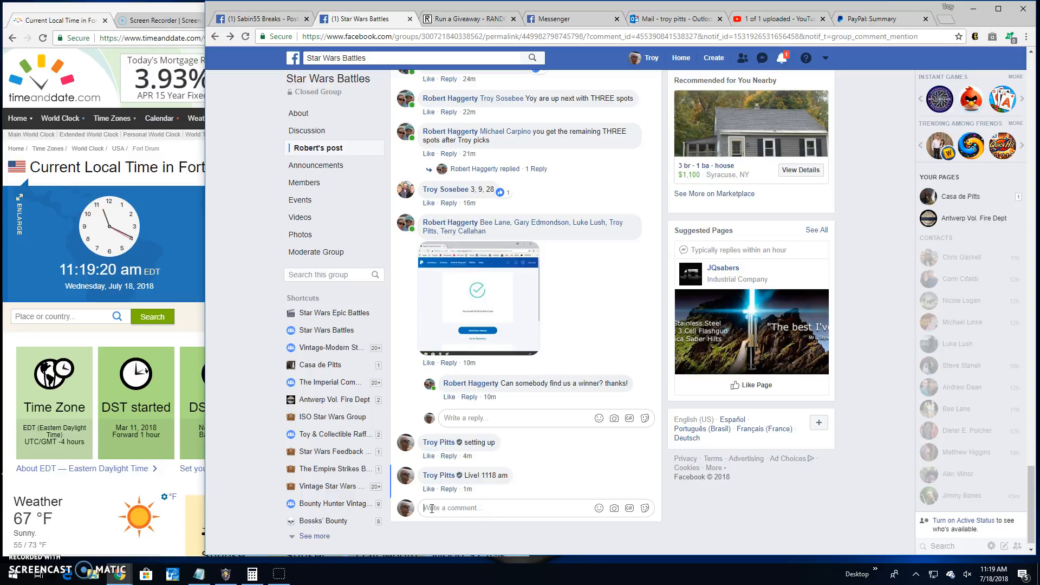
Run the fifth and final giveaway round and open its verification page.
left_click(464, 18)
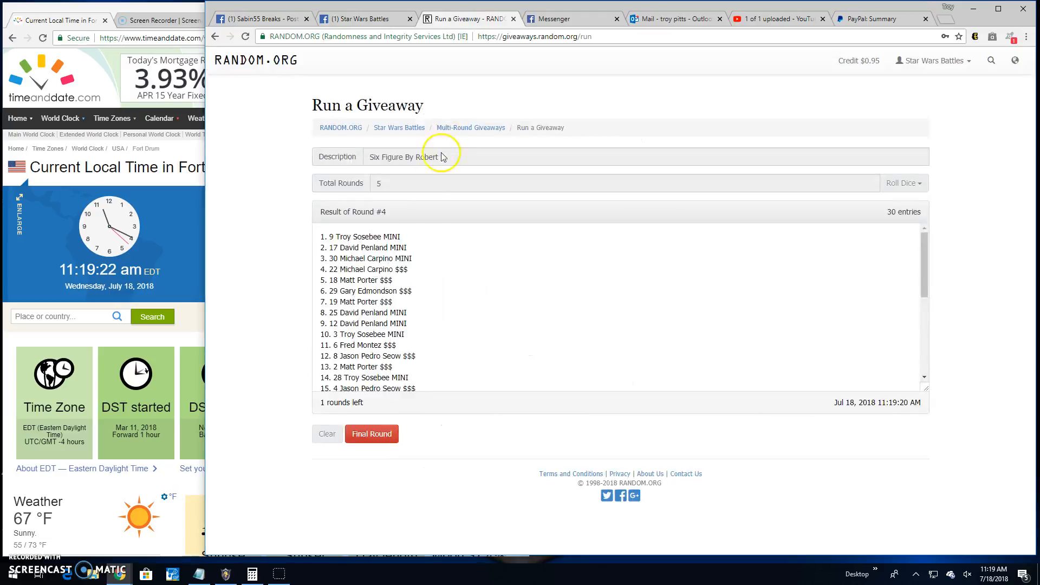
left_click(371, 434)
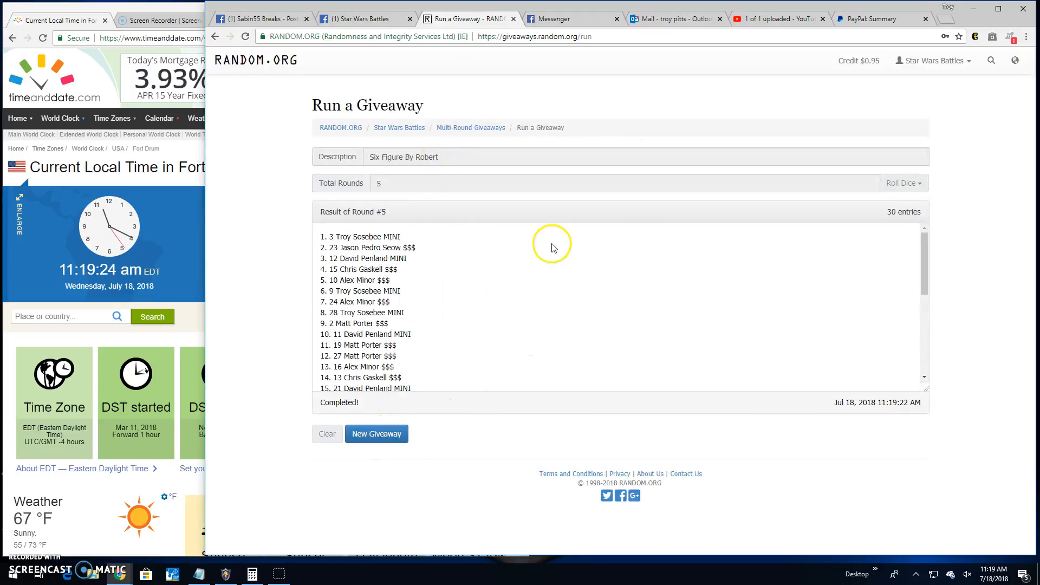
scroll("down", 3)
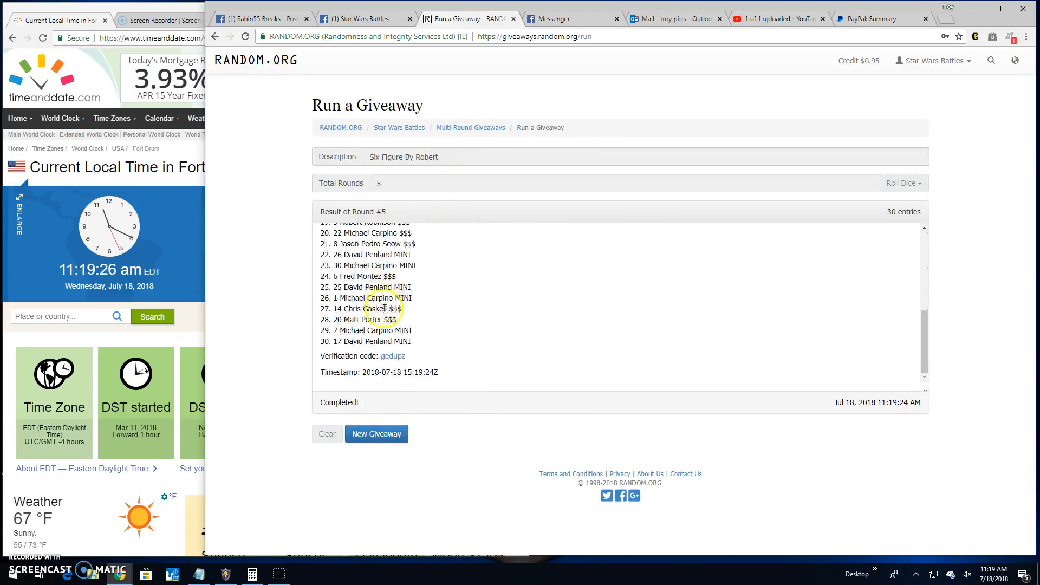
left_click(395, 357)
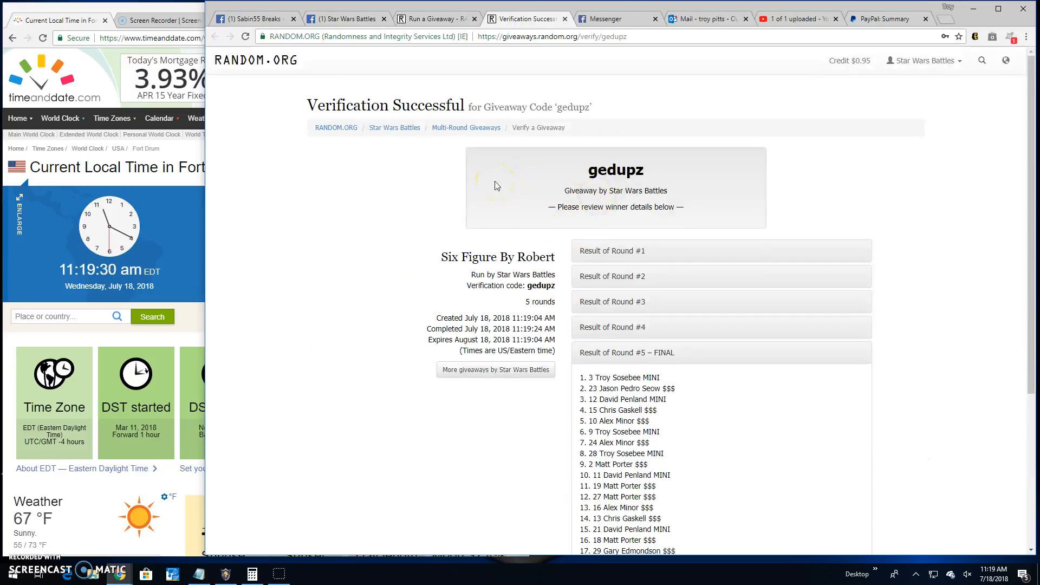
Review the verified winner list, then type "Done" in the Facebook comment box.
scroll("down", 3)
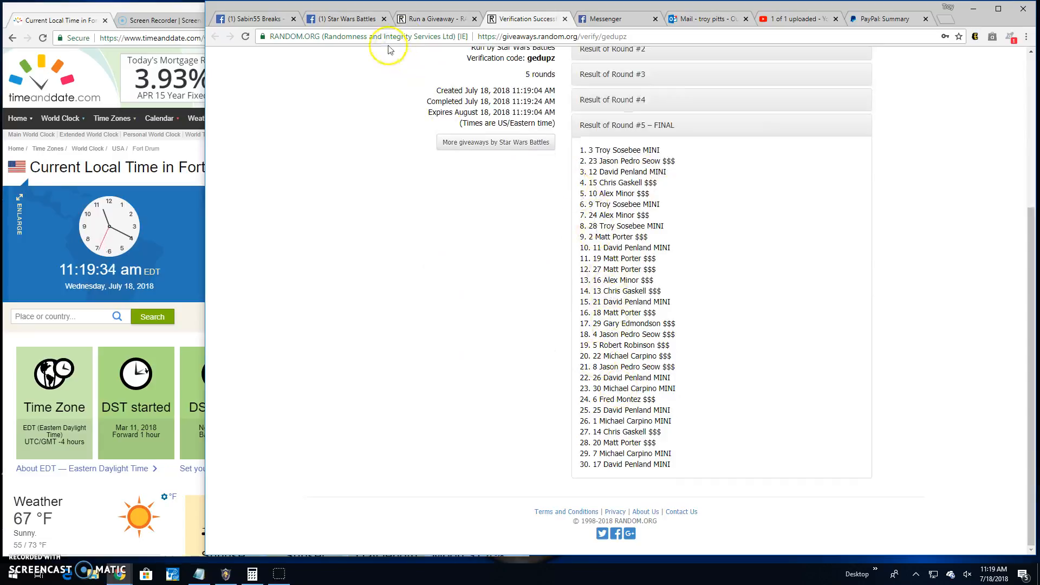
left_click(345, 18)
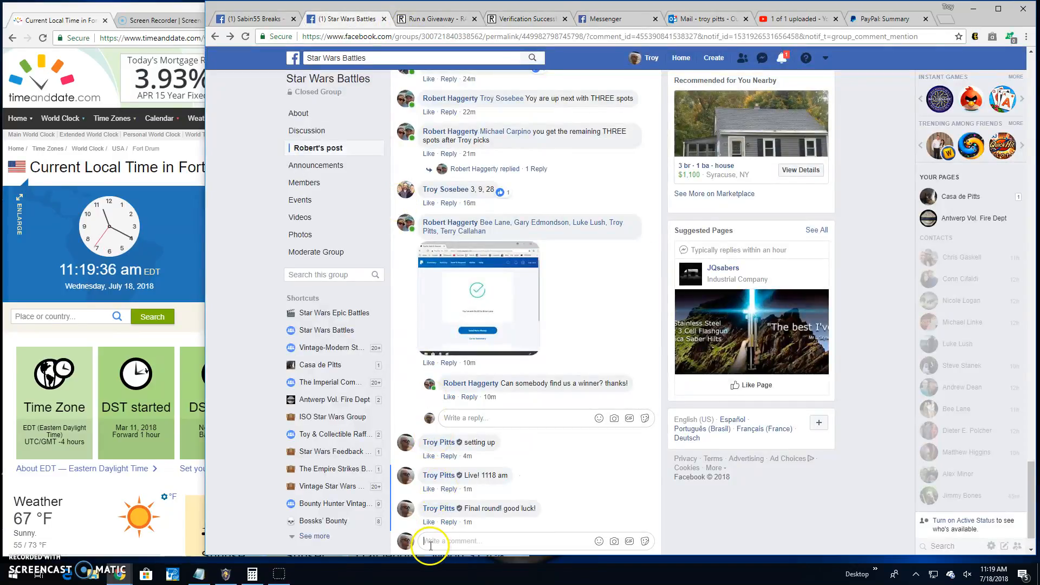
type("Done")
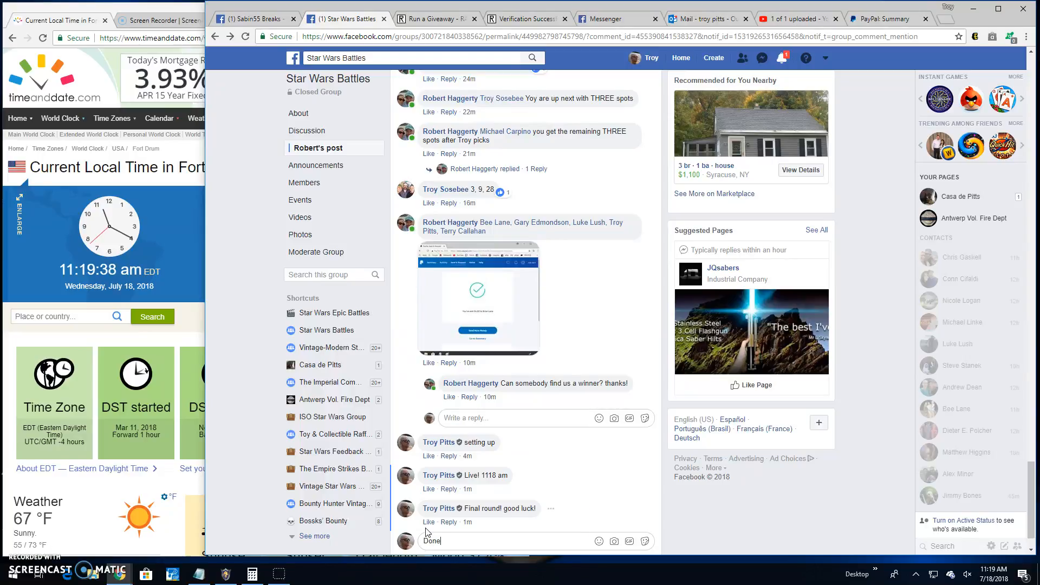